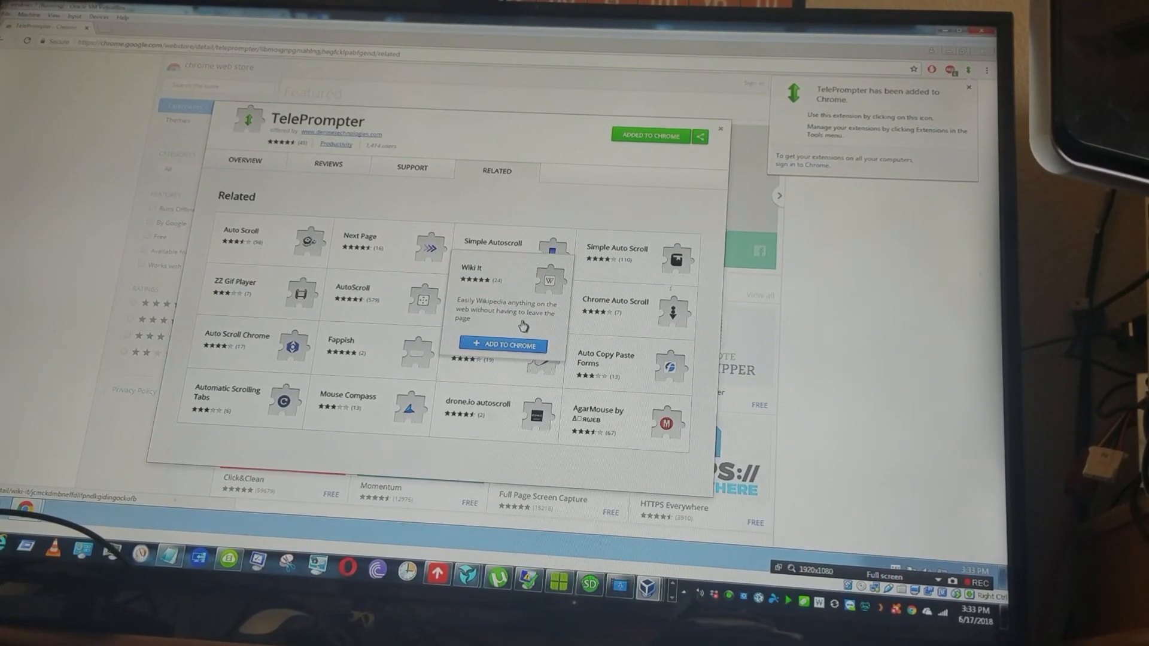
pyautogui.moveTo(920, 158)
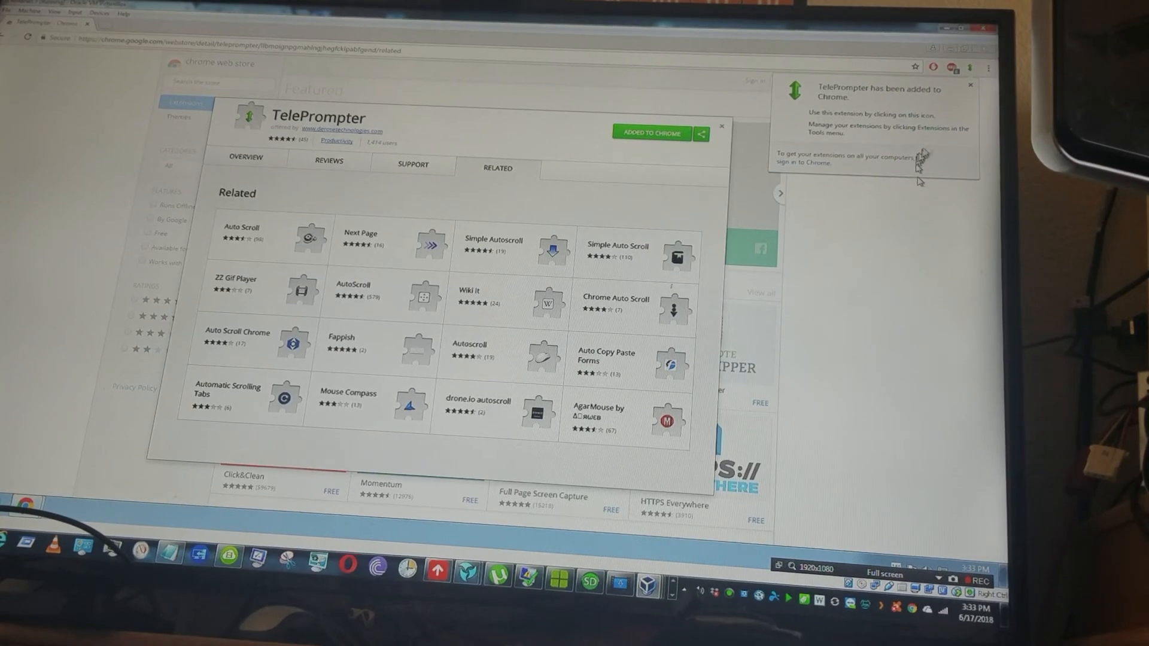
# Step: Dismiss the 'TelePrompter has been added to Chrome' notice
pyautogui.click(970, 85)
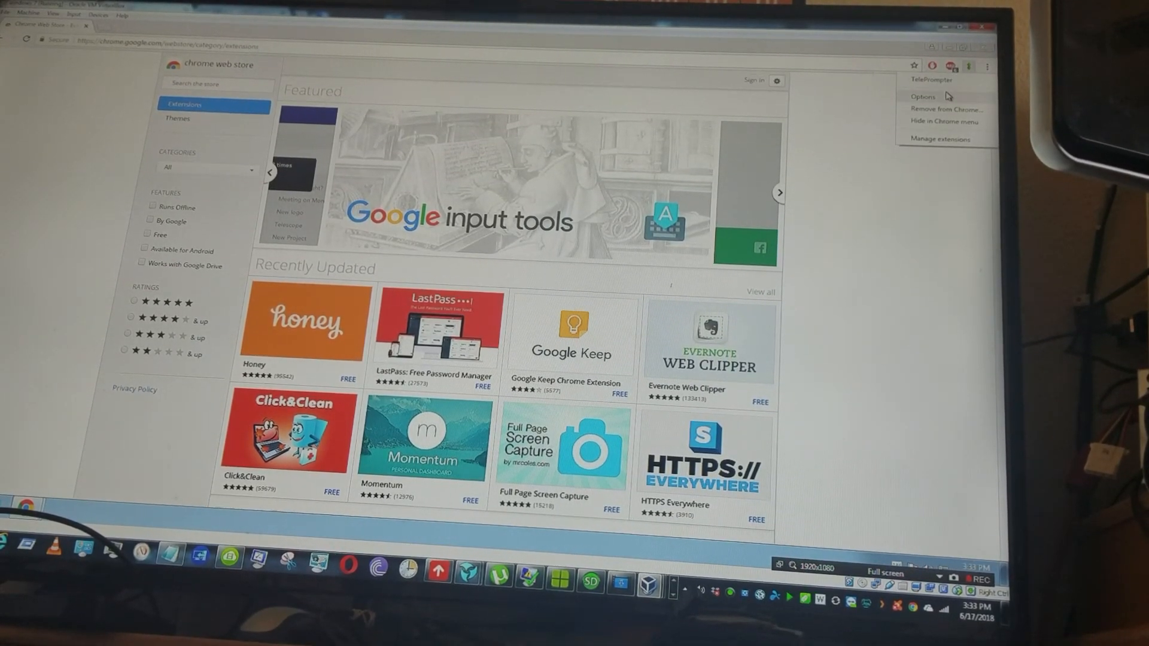
# Step: Open the TelePrompter Options page and save its current settings
pyautogui.click(924, 96)
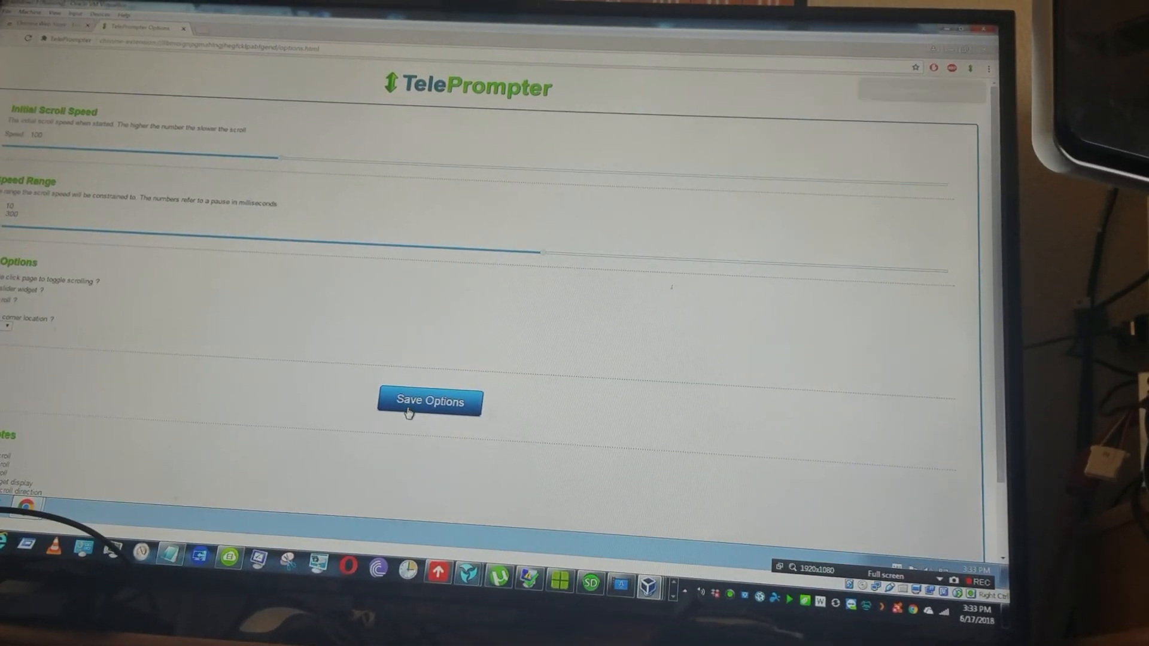
pyautogui.click(428, 402)
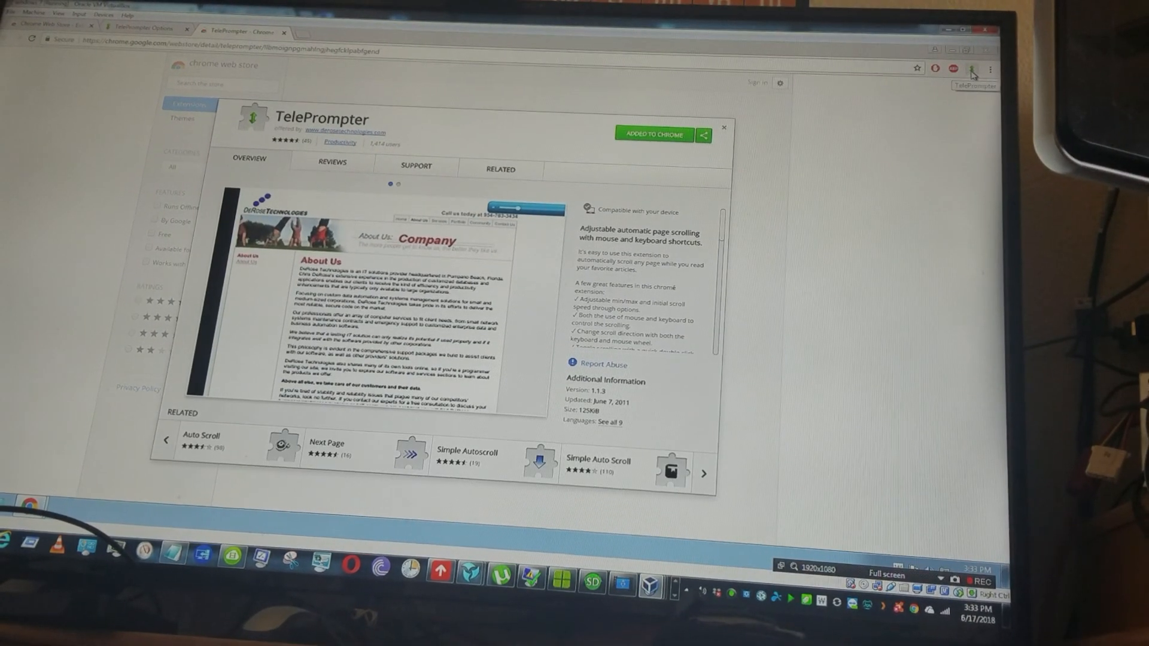
# Step: Reopen the TelePrompter Options page from the toolbar icon's menu
pyautogui.click(973, 69)
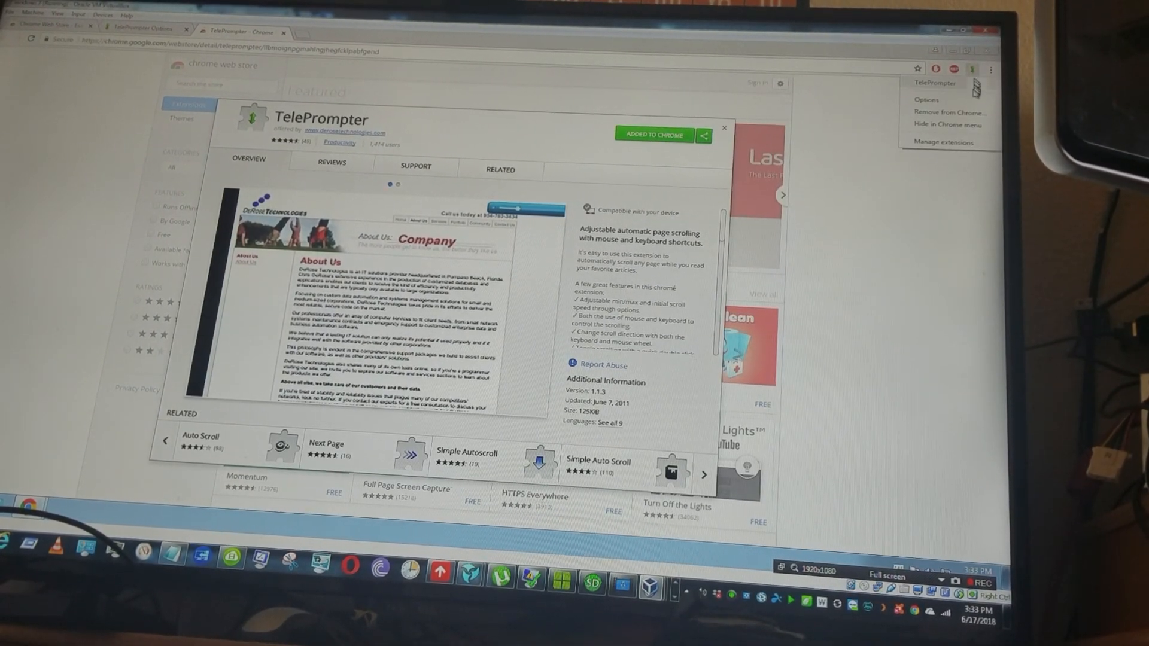
pyautogui.click(927, 100)
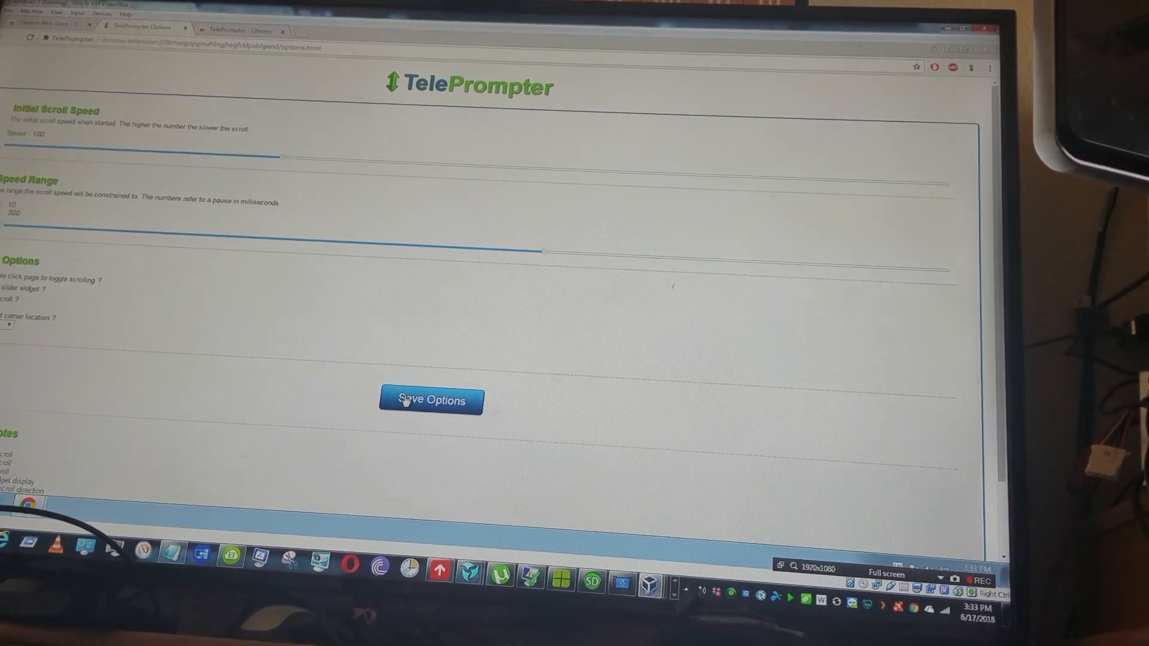
# Step: Save the TelePrompter options (speed 100, range 10–300) and cancel the VirtualBox Settings window
pyautogui.click(431, 401)
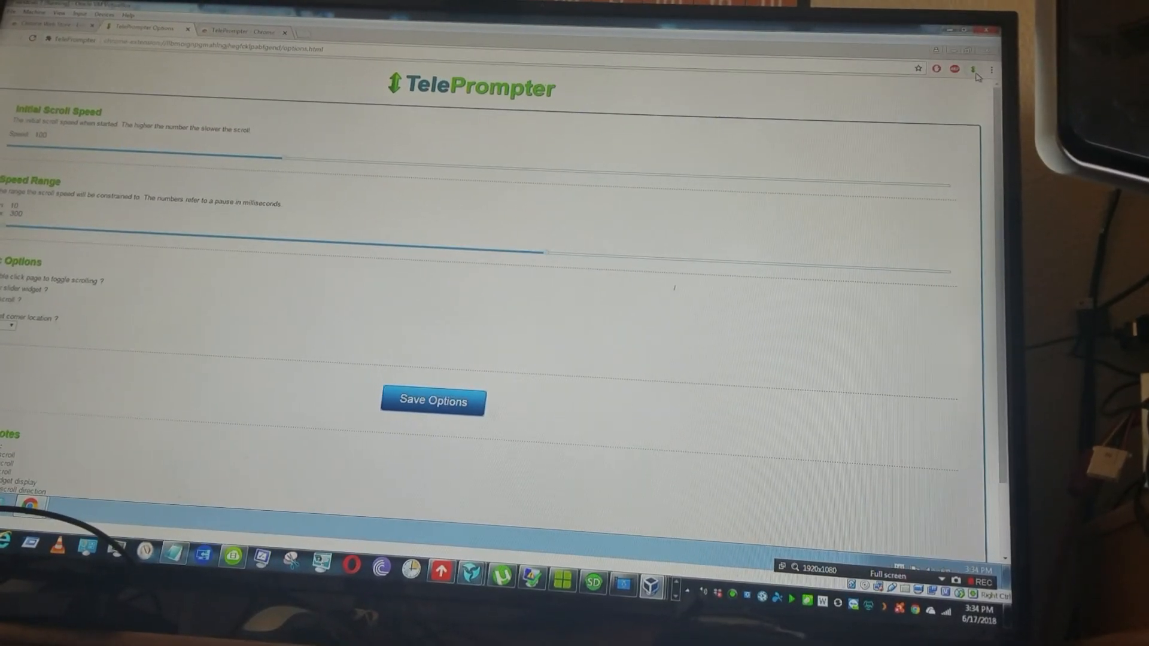
pyautogui.moveTo(327, 453)
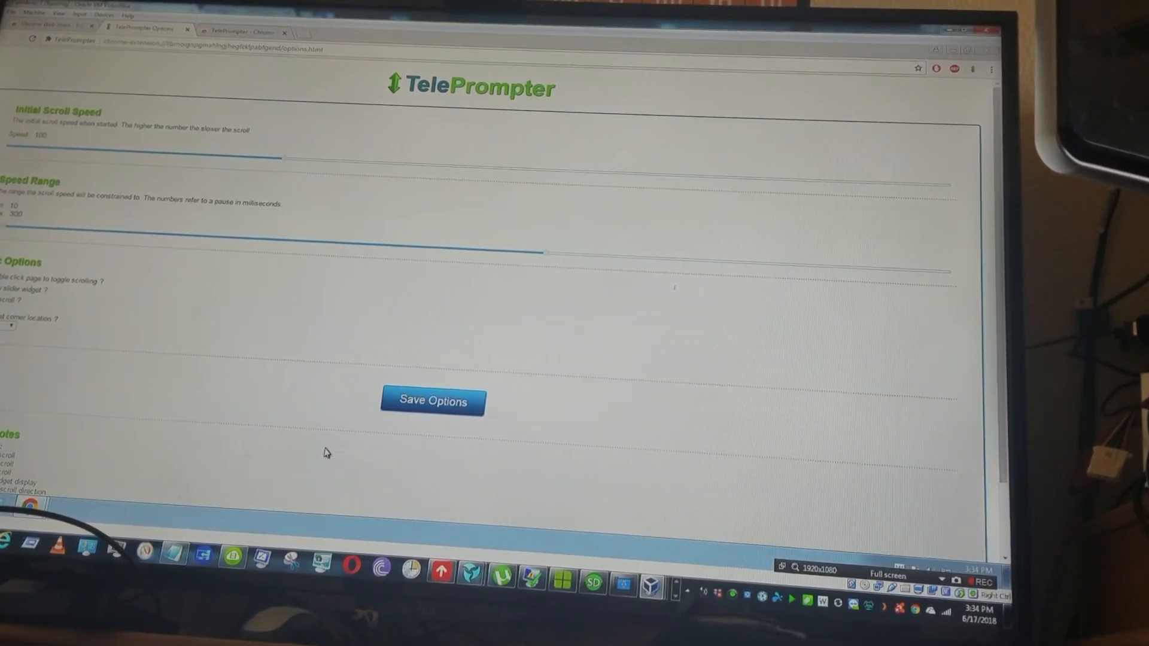
pyautogui.click(432, 401)
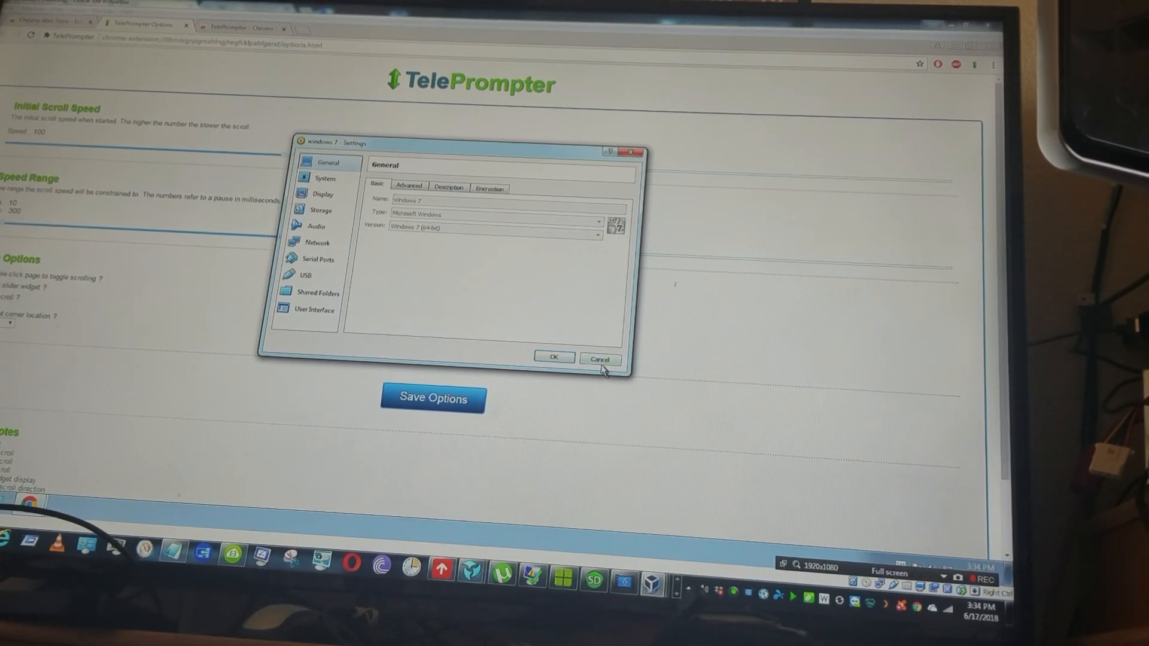
pyautogui.click(600, 360)
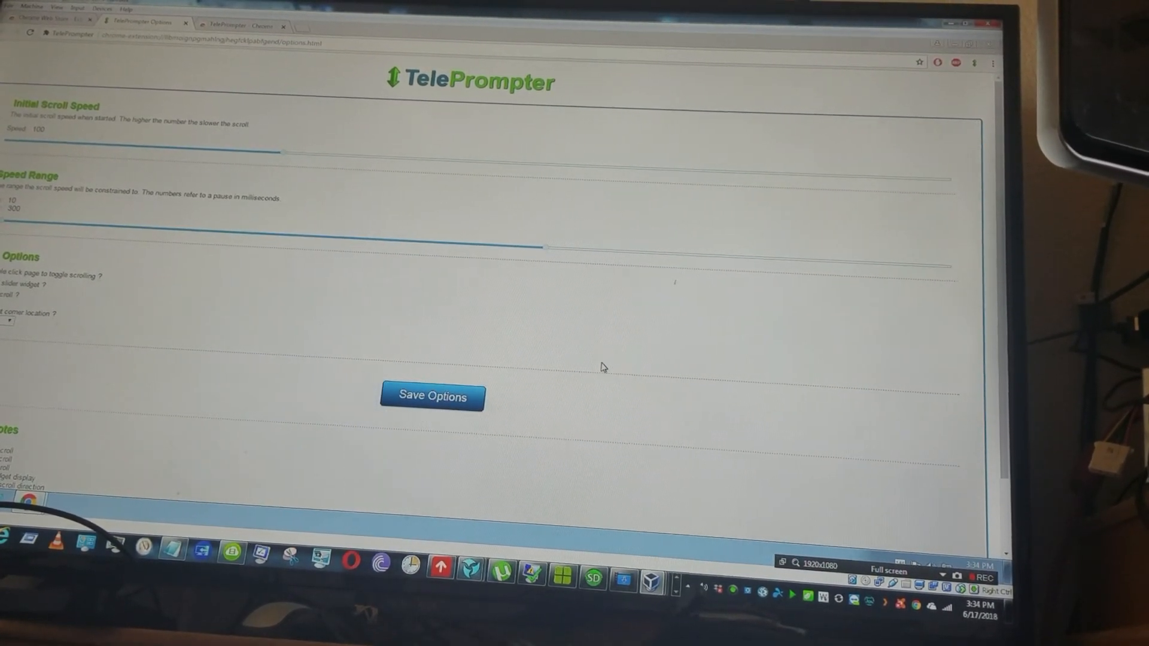
# Step: Save the TelePrompter options until the 'Saving options was successful' notice appears
pyautogui.press('numlock')
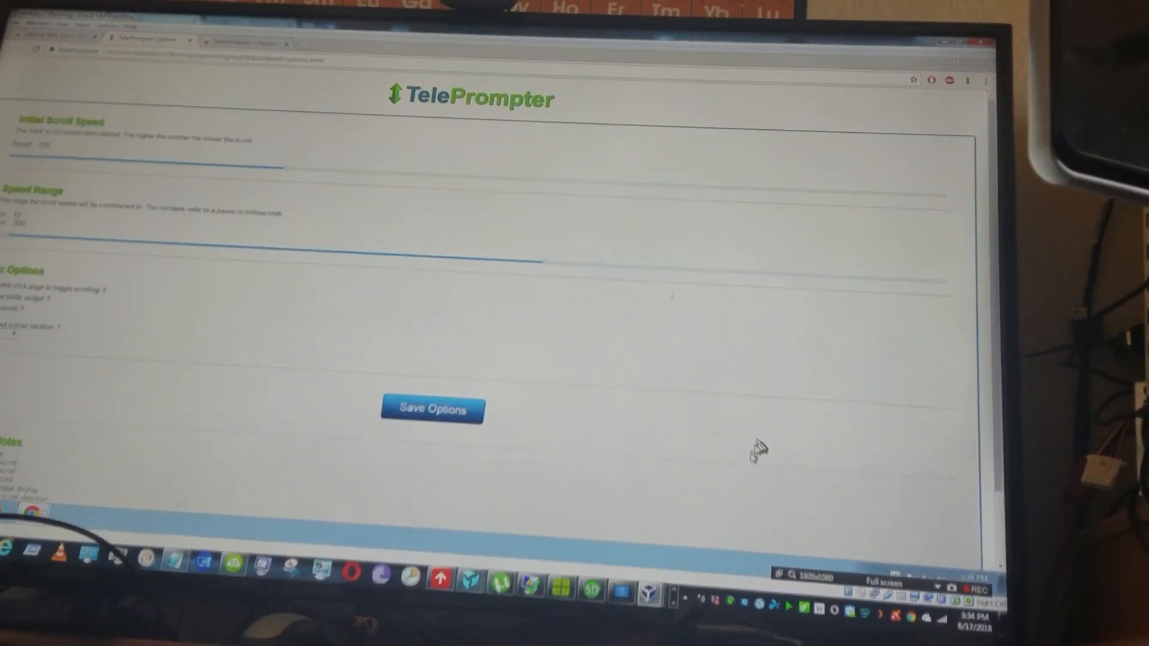
pyautogui.click(432, 408)
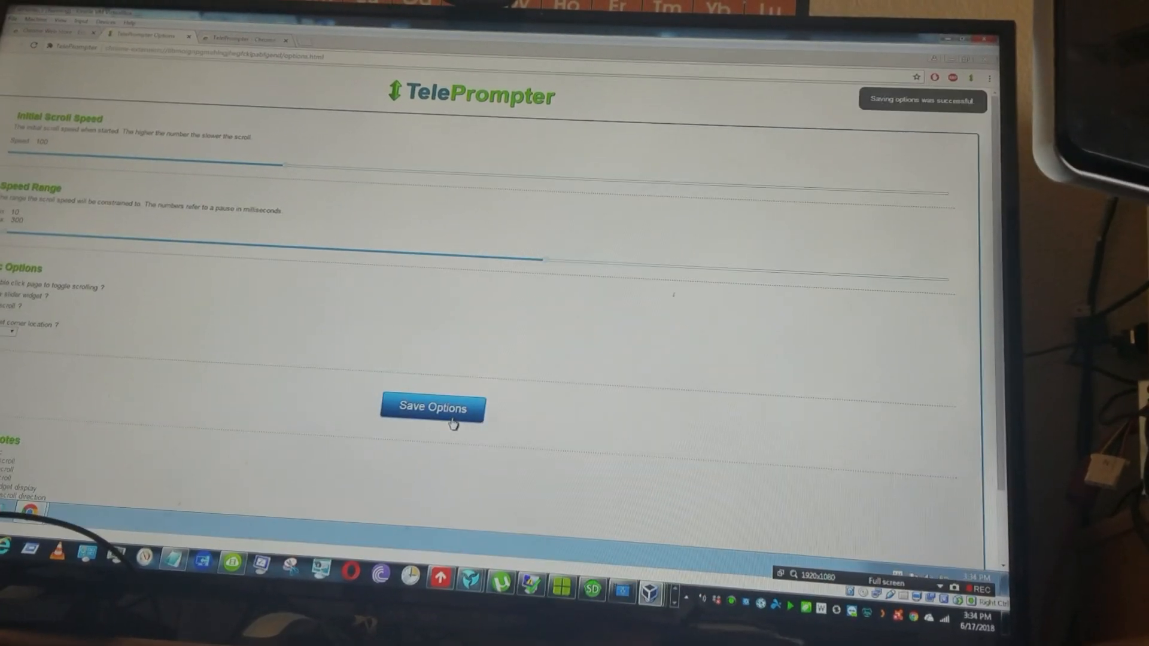